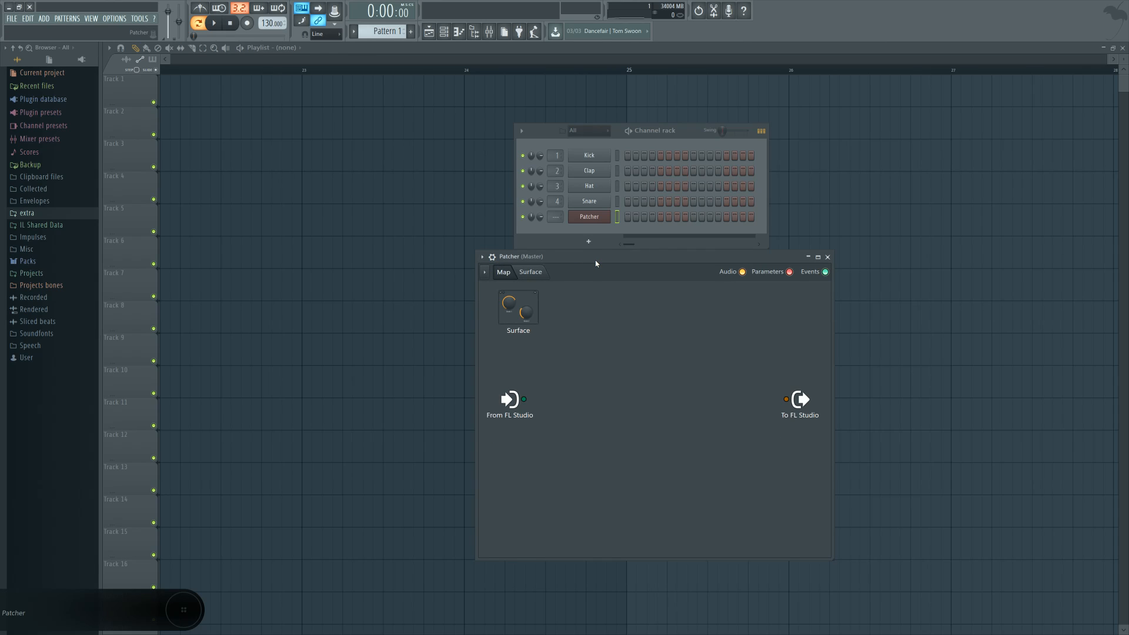
mouse_move(611, 258)
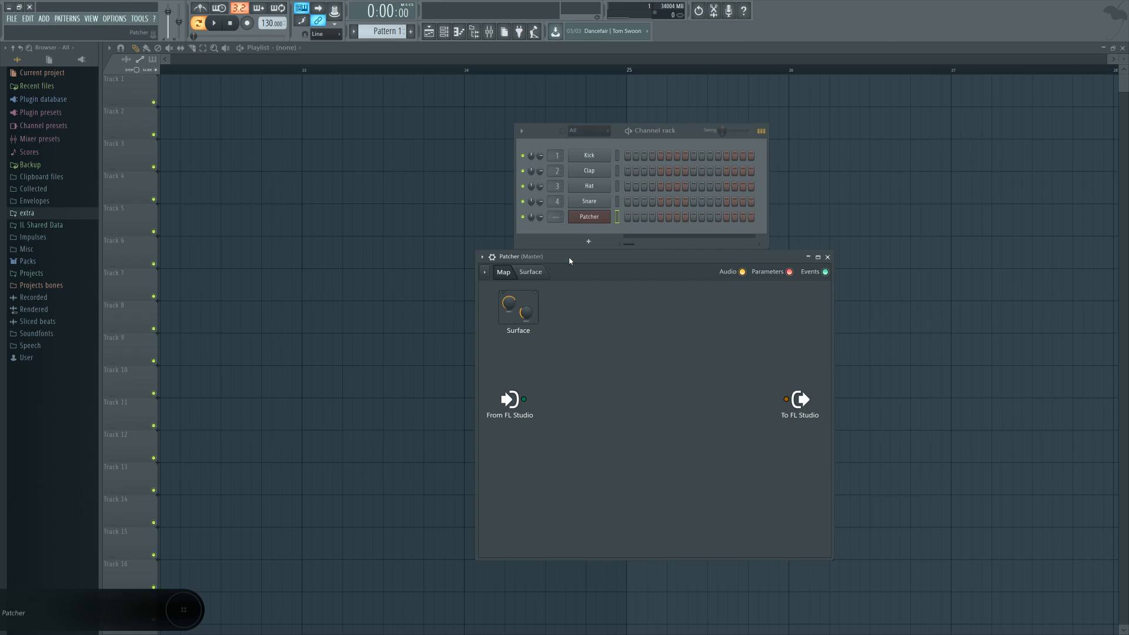
mouse_move(584, 343)
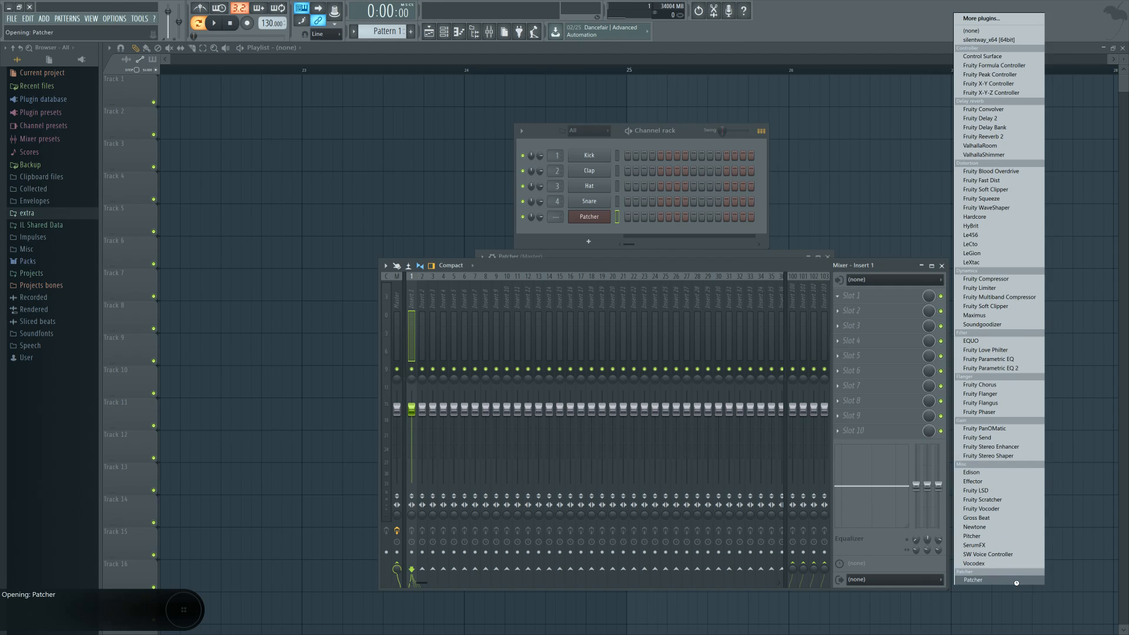
Load Patcher into Slot 1 of mixer Insert 1.
click(975, 579)
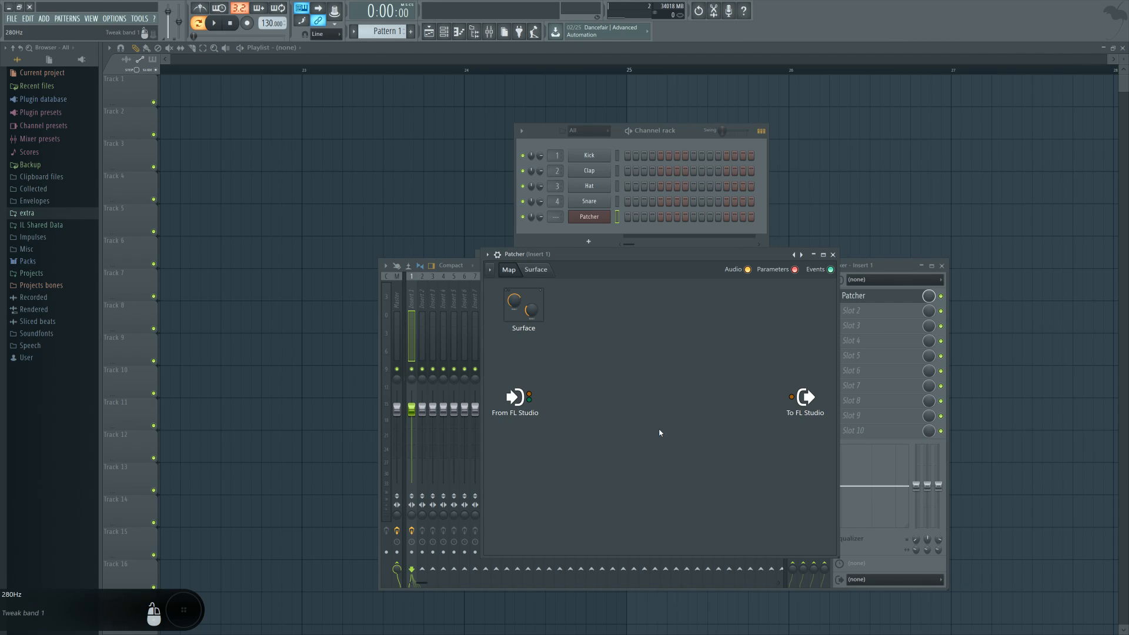
mouse_move(676, 372)
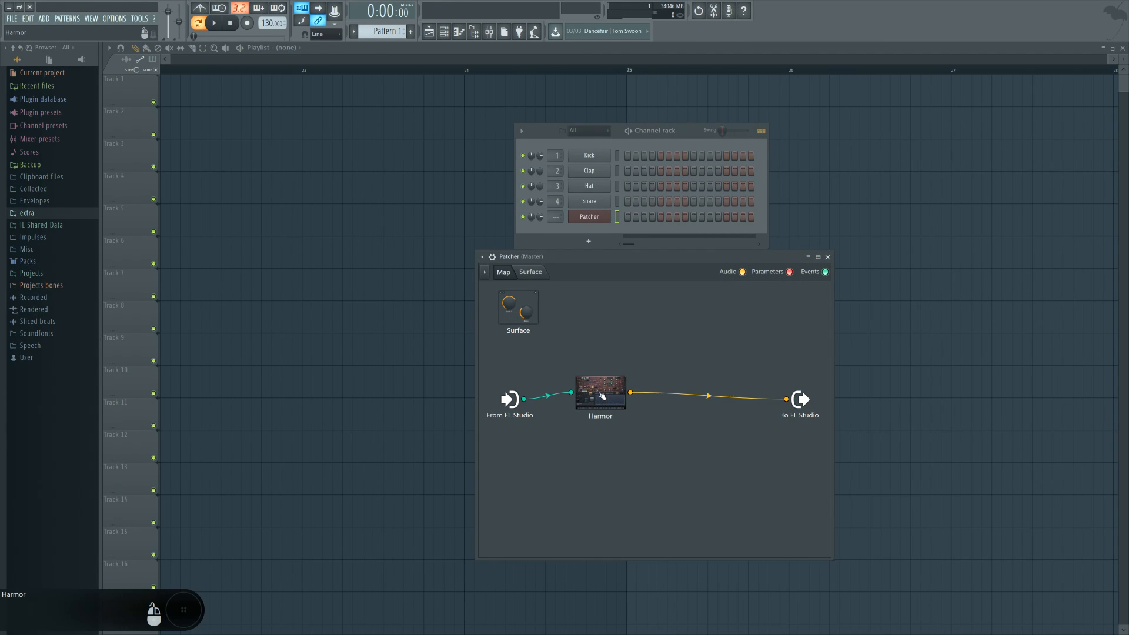
mouse_move(599, 394)
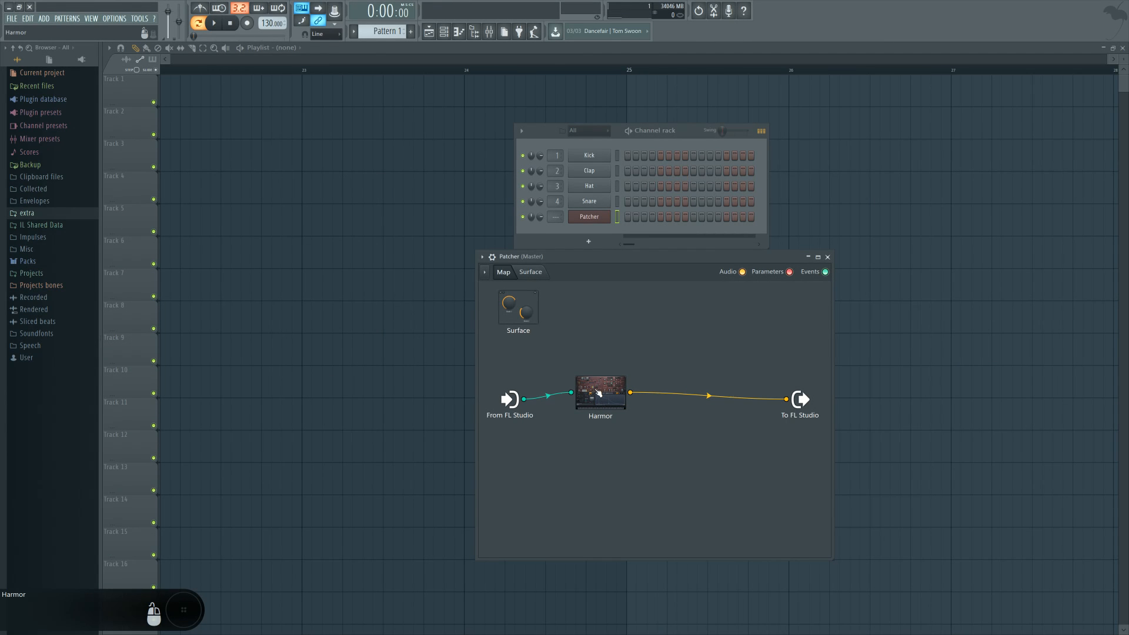
mouse_move(823, 379)
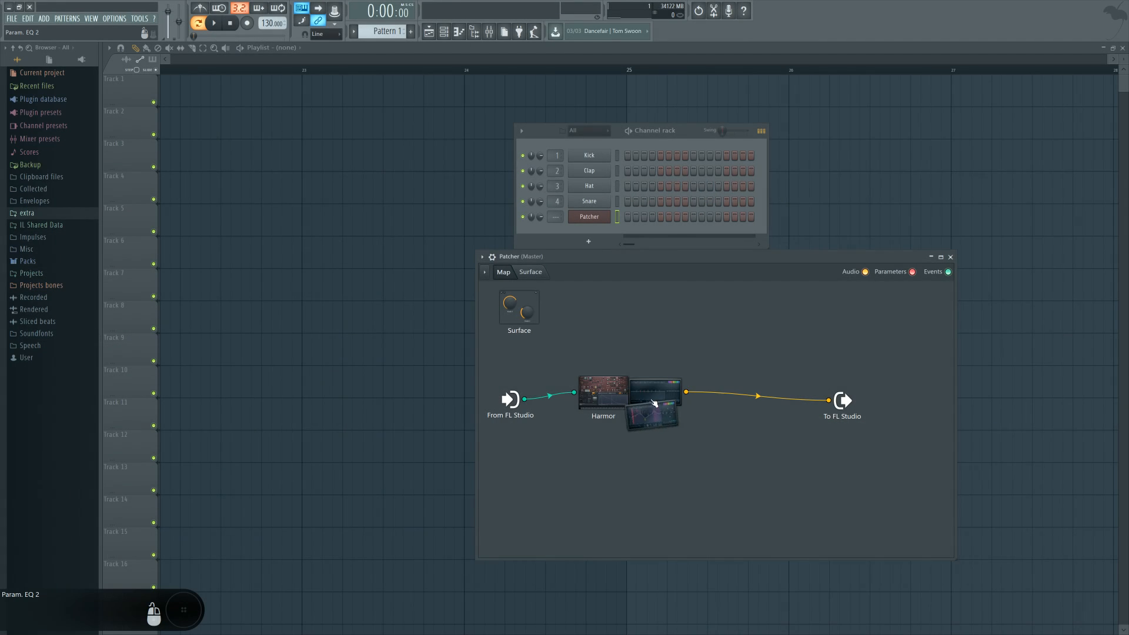
Drop Fruity Parametric EQ 2 onto the Harmor-to-output cable in Patcher's map.
drag(655, 403, 708, 392)
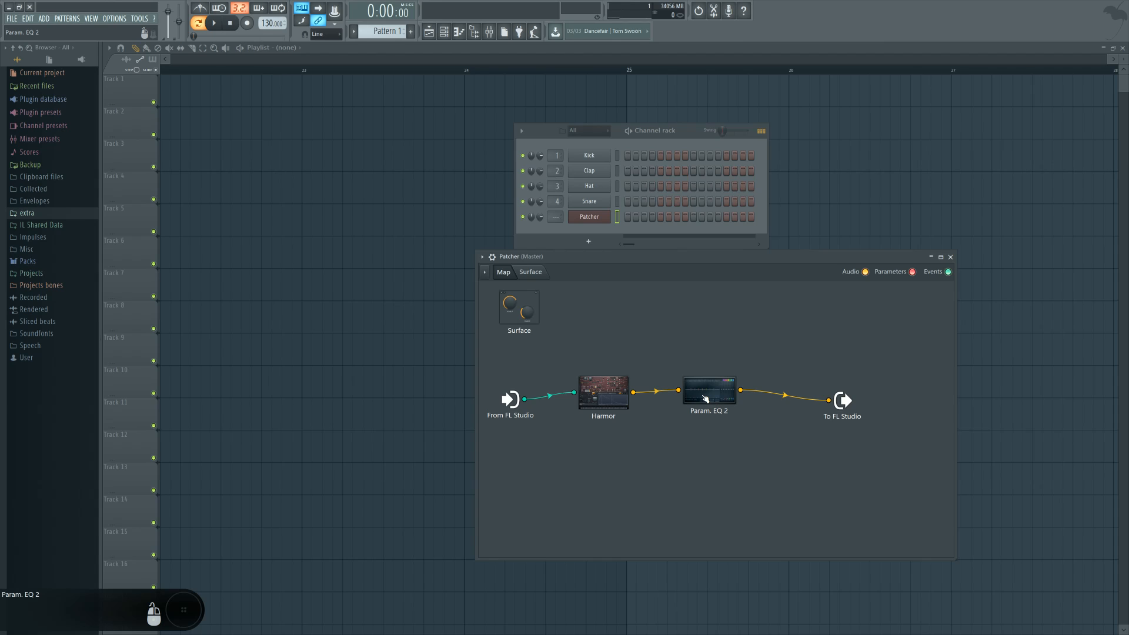
mouse_move(711, 463)
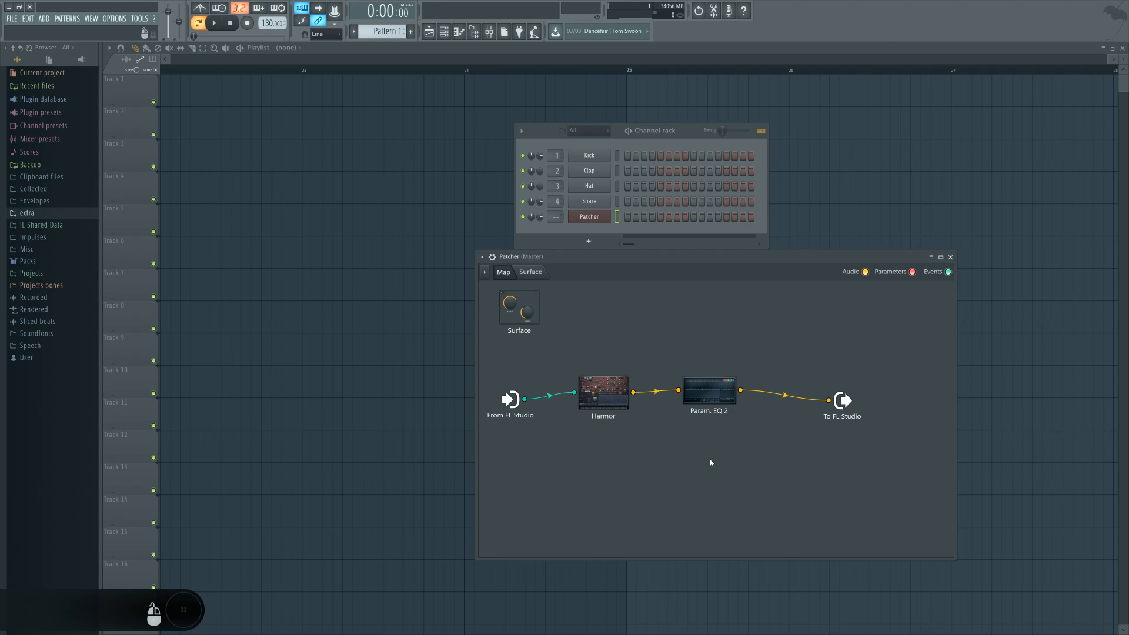
mouse_move(754, 439)
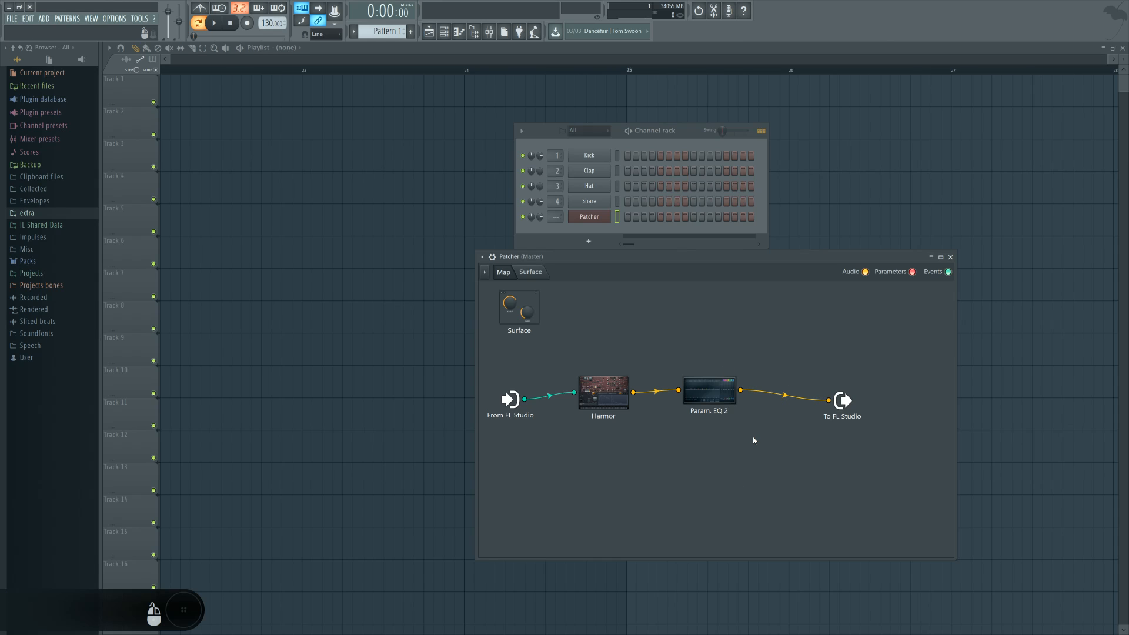
mouse_move(755, 441)
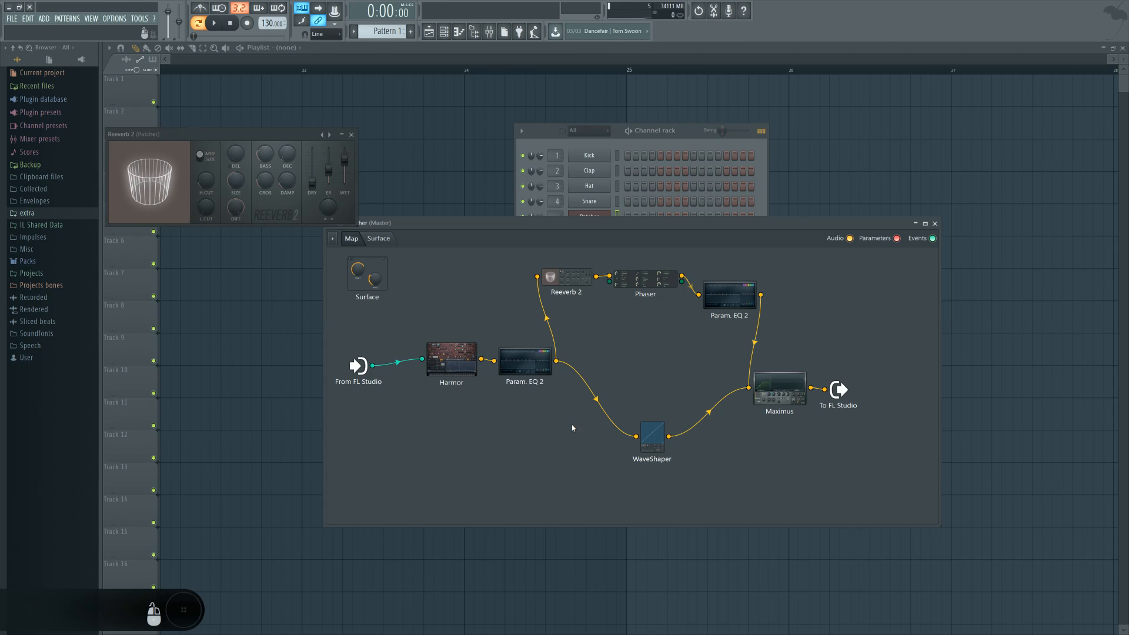
mouse_move(765, 468)
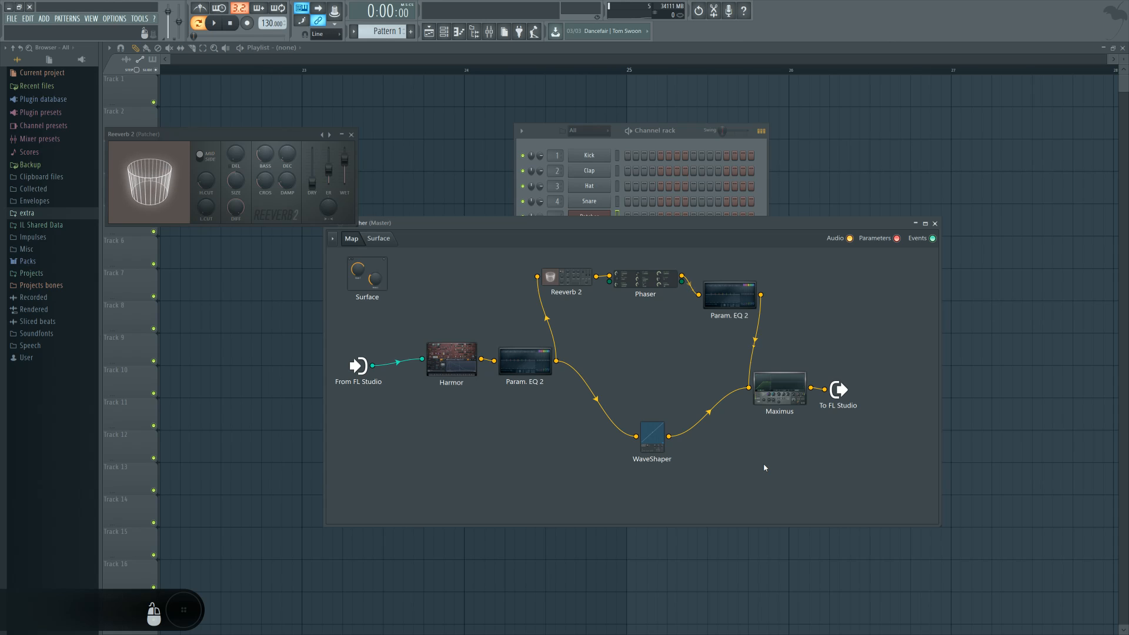
mouse_move(763, 445)
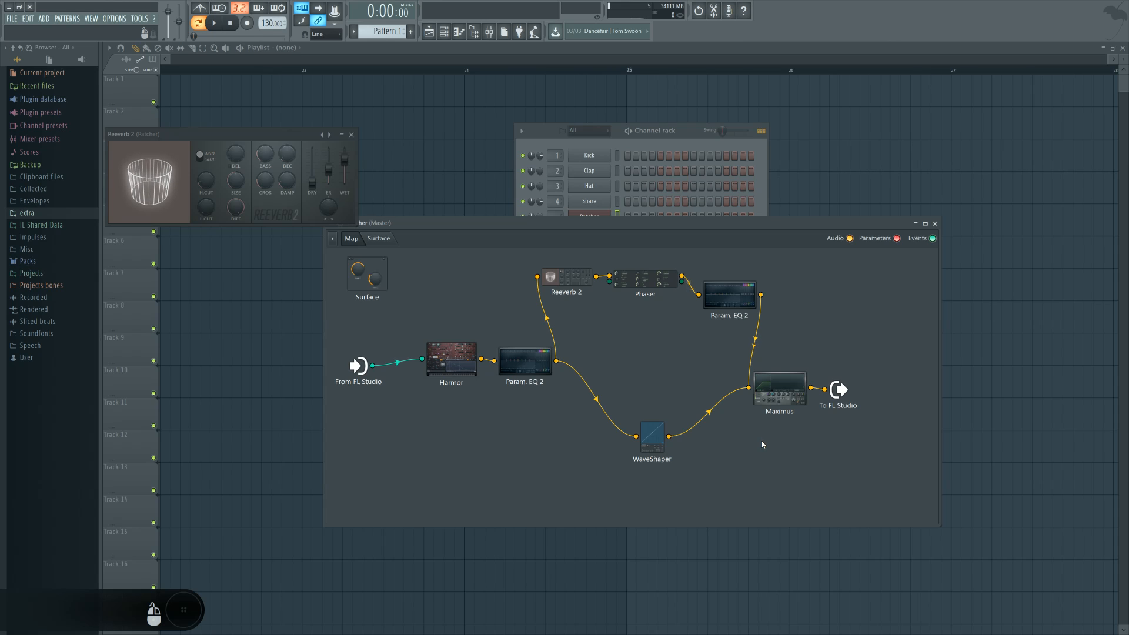
mouse_move(732, 457)
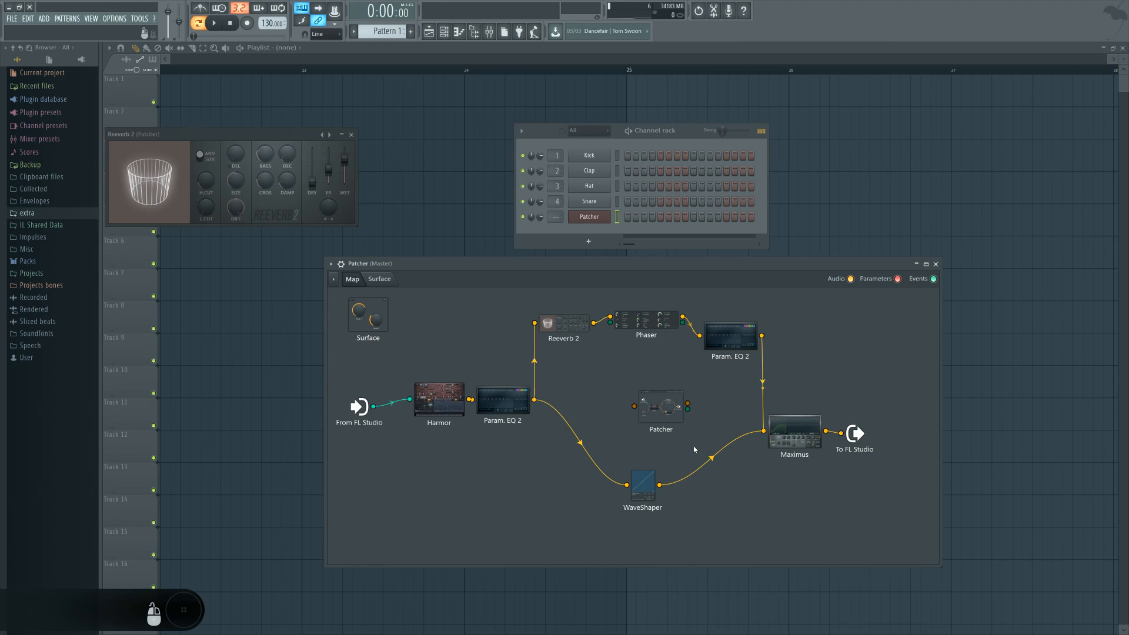
Delete the unconnected nested Patcher node from the map.
right_click(661, 405)
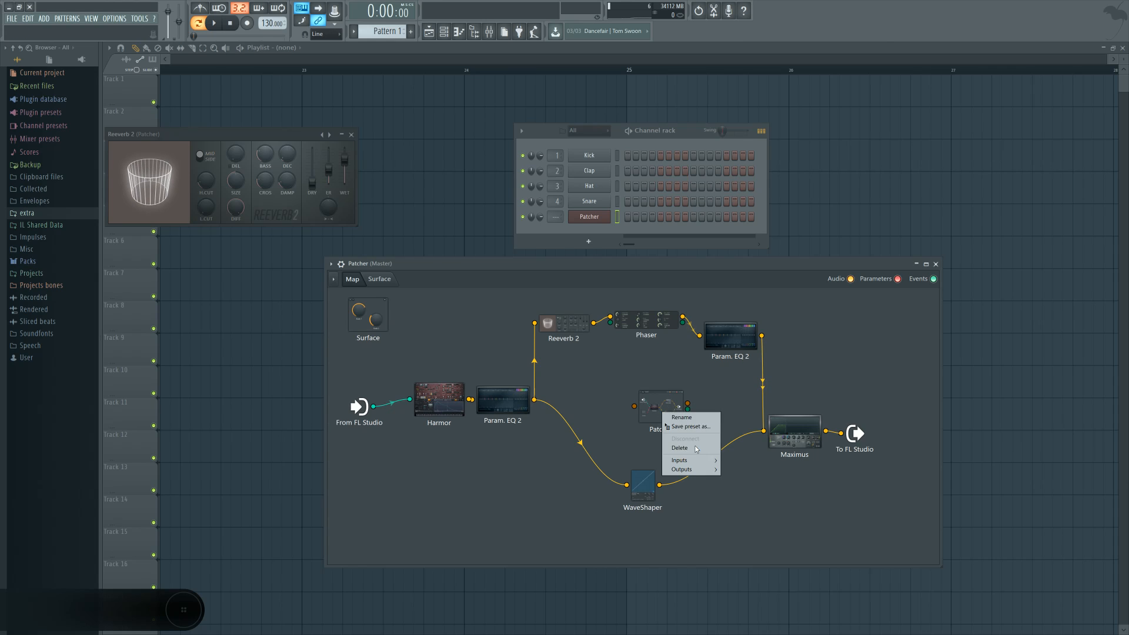
click(648, 433)
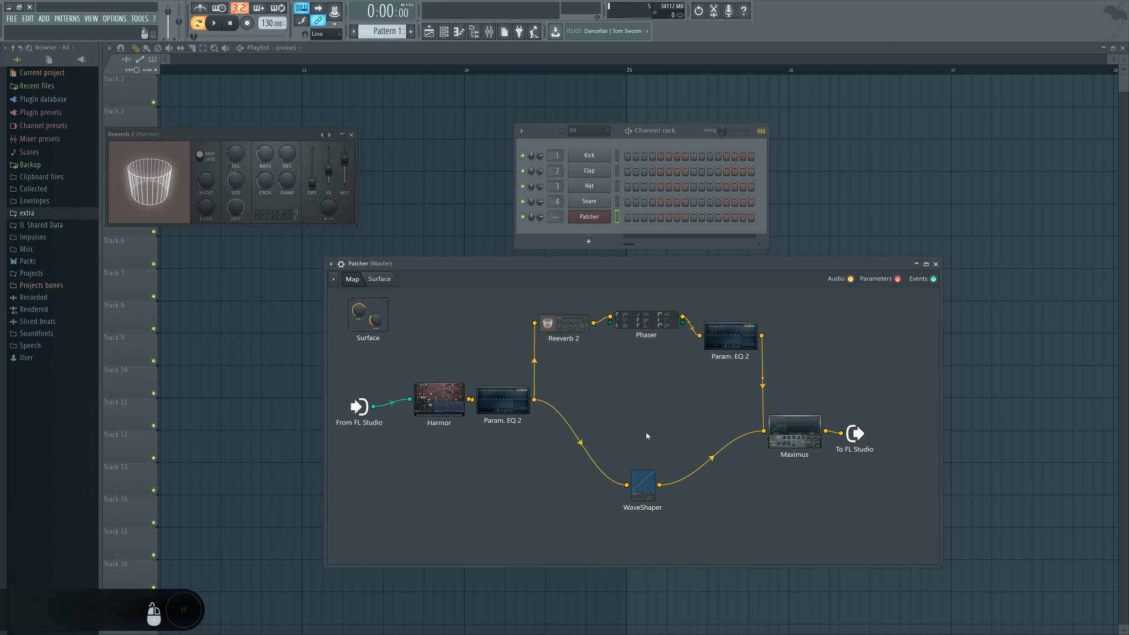
mouse_move(574, 339)
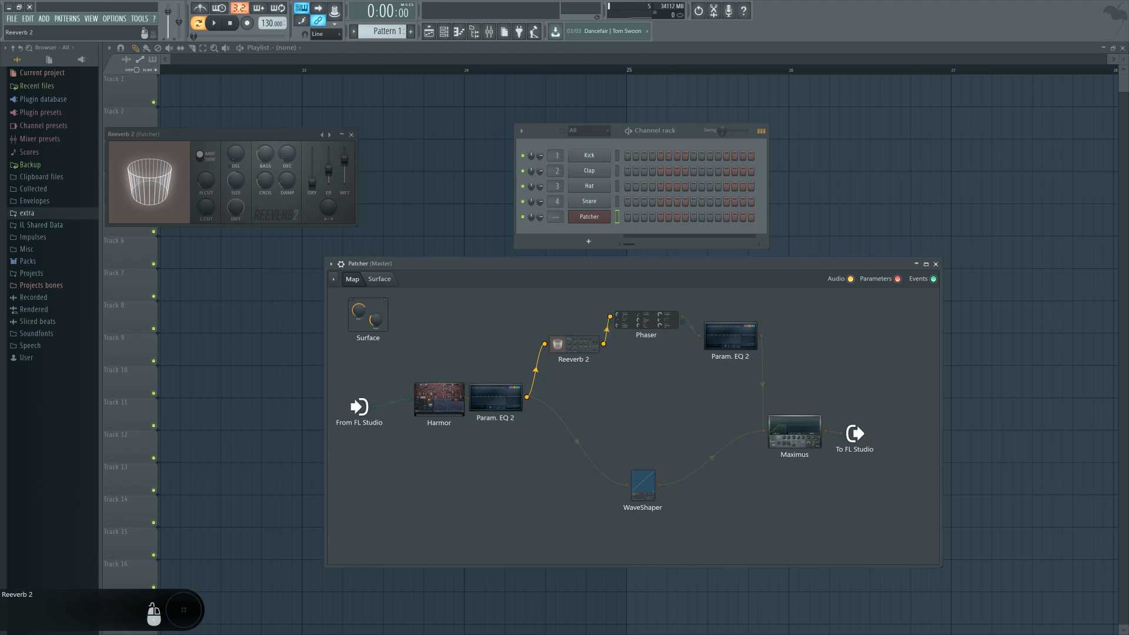
Move Reeverb 2 lower, Maximus nearer the output, and Param. EQ 2 after Harmor.
drag(646, 319, 654, 374)
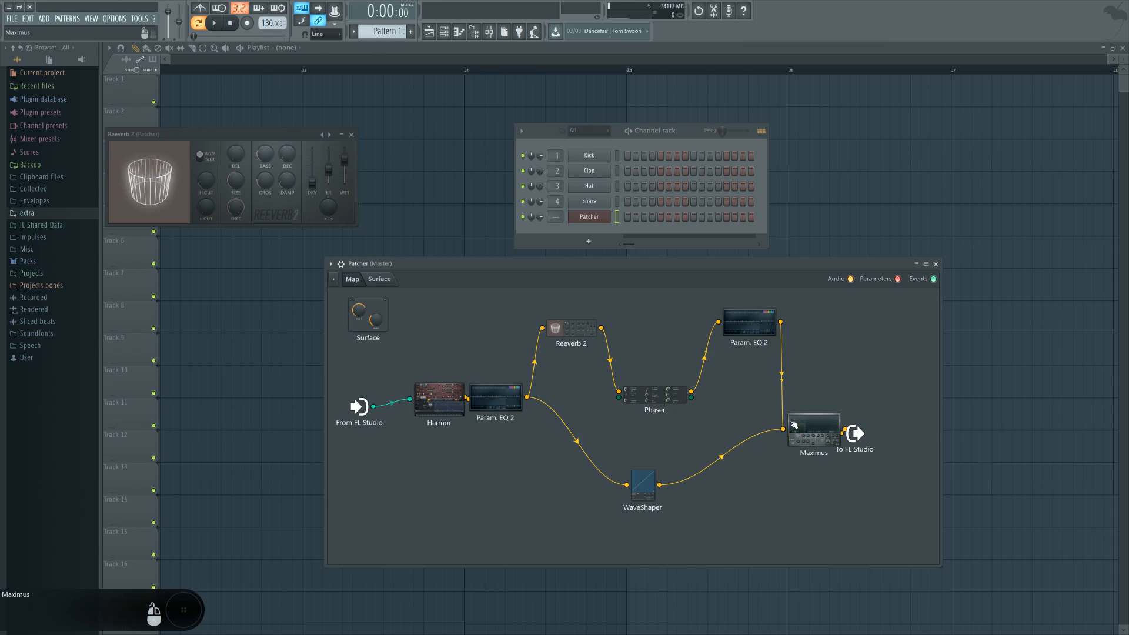
drag(813, 423, 841, 407)
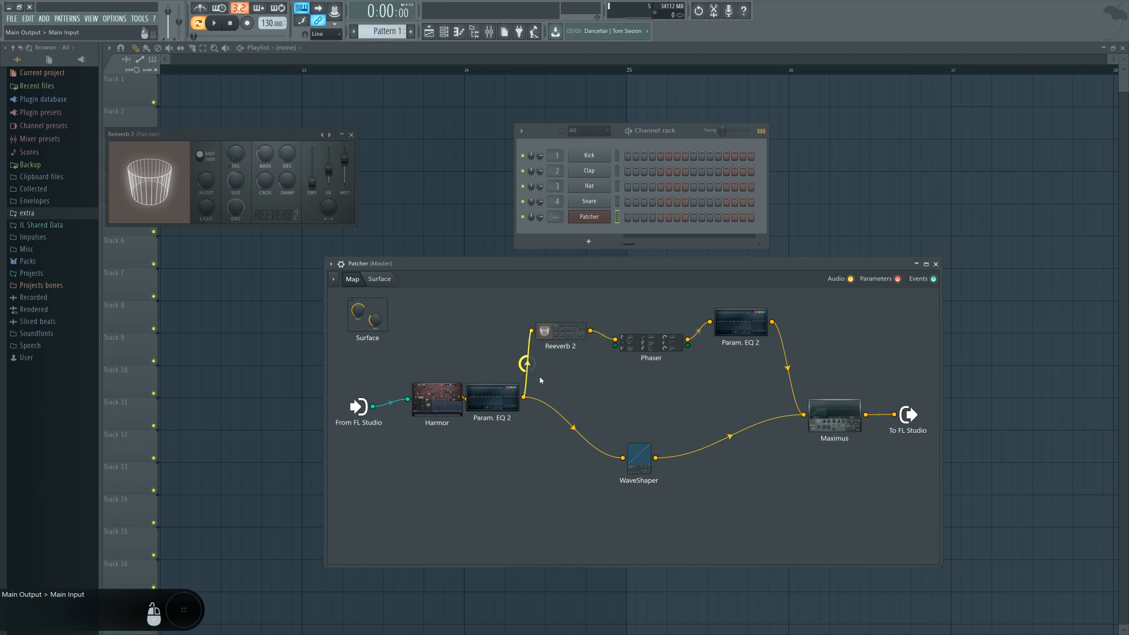
drag(492, 395, 507, 409)
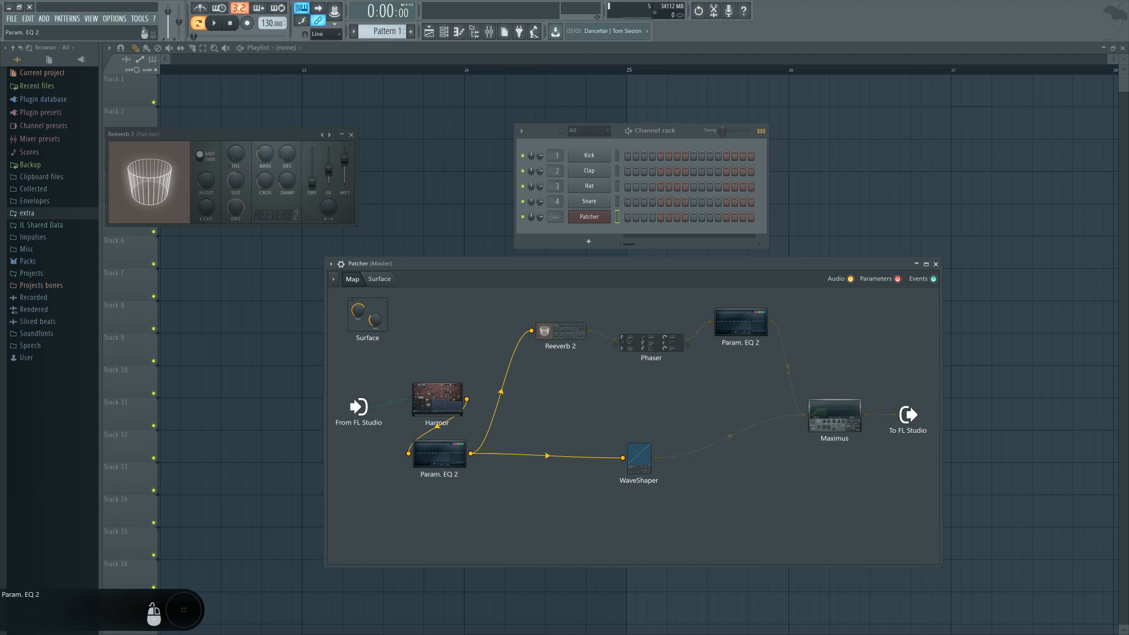
drag(440, 453, 507, 422)
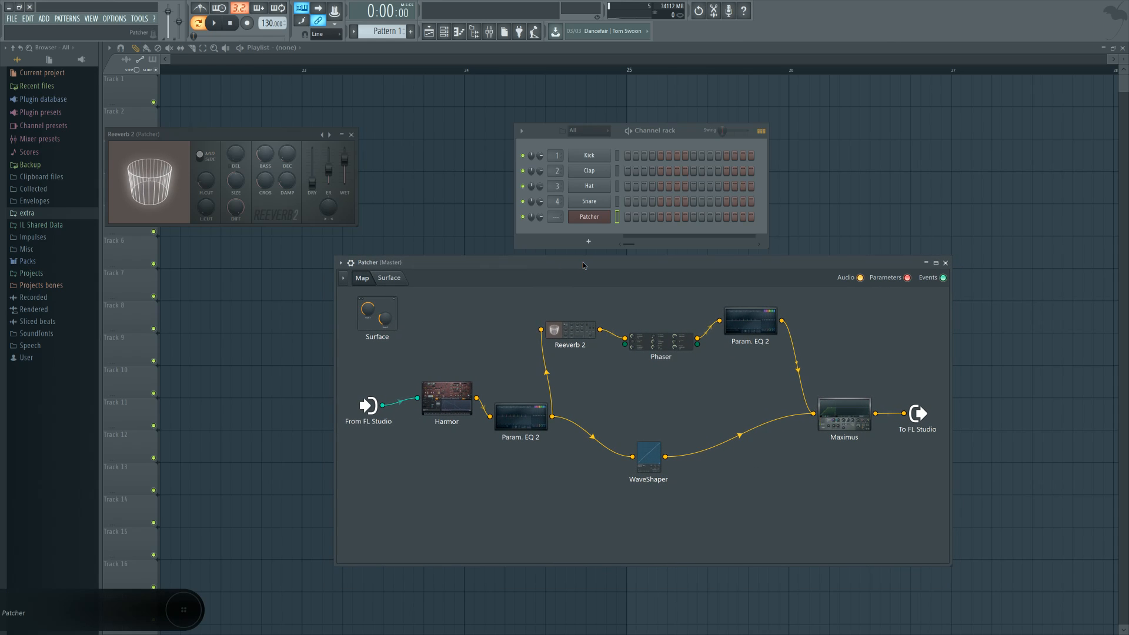
drag(583, 263, 606, 270)
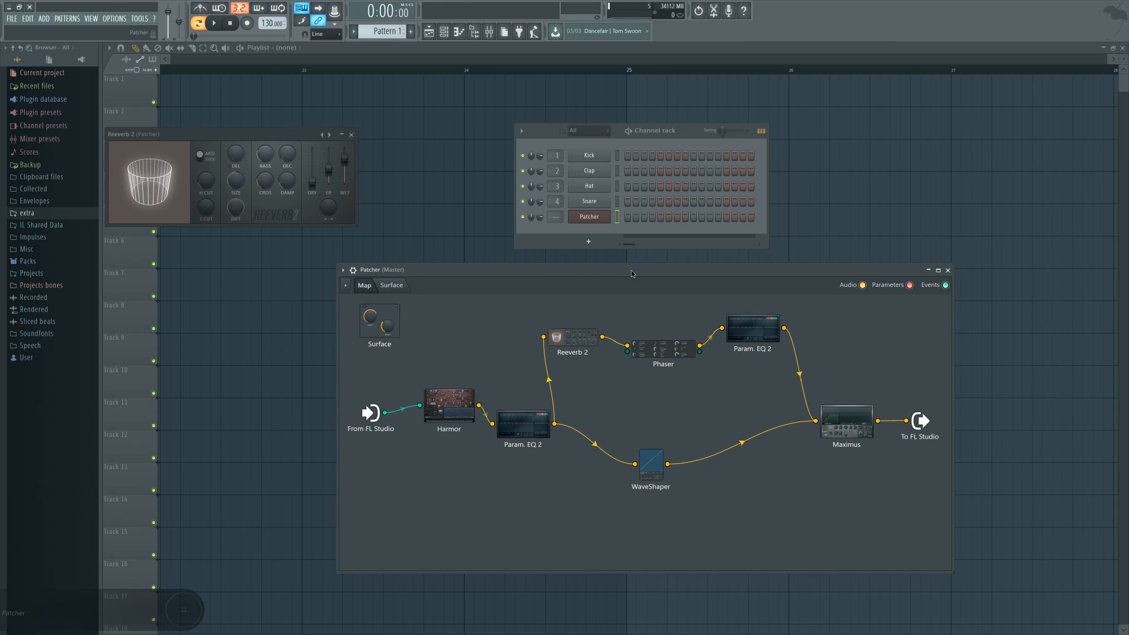
drag(631, 273, 635, 269)
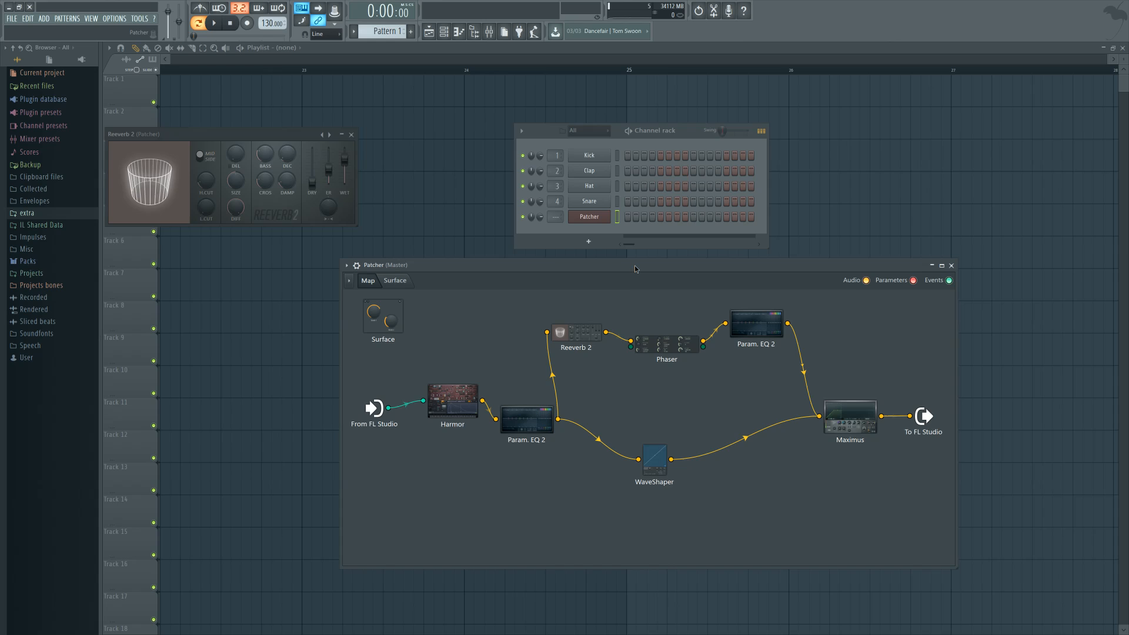